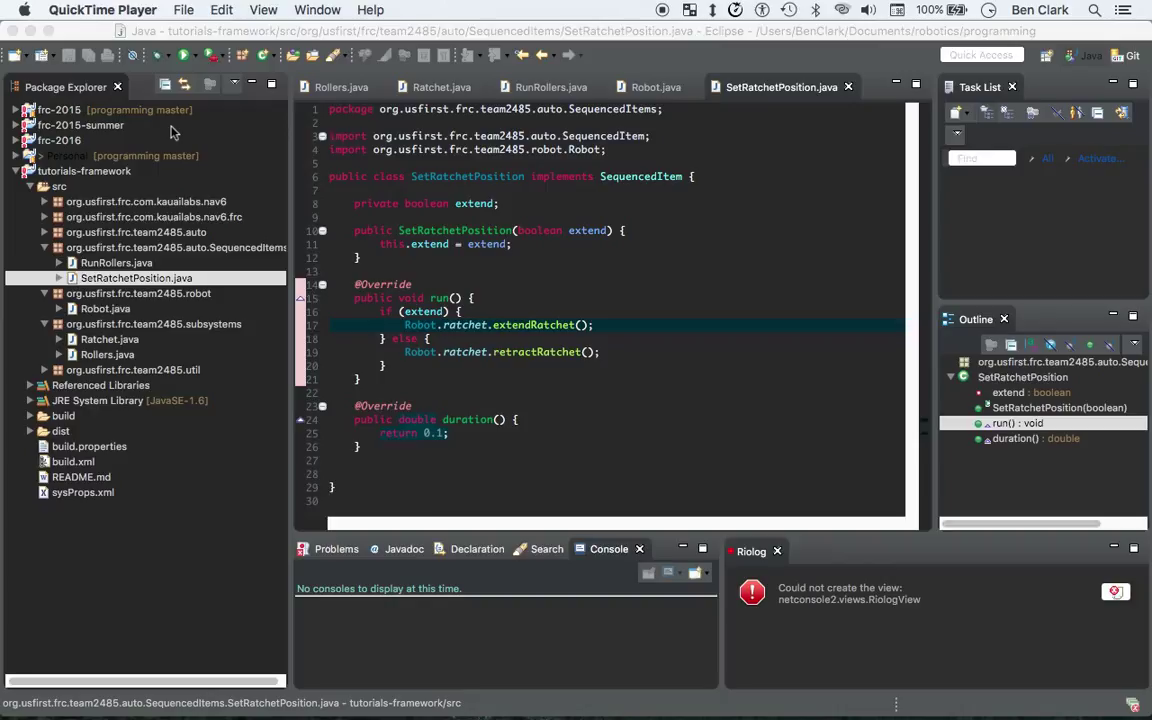
mouse_move(138, 236)
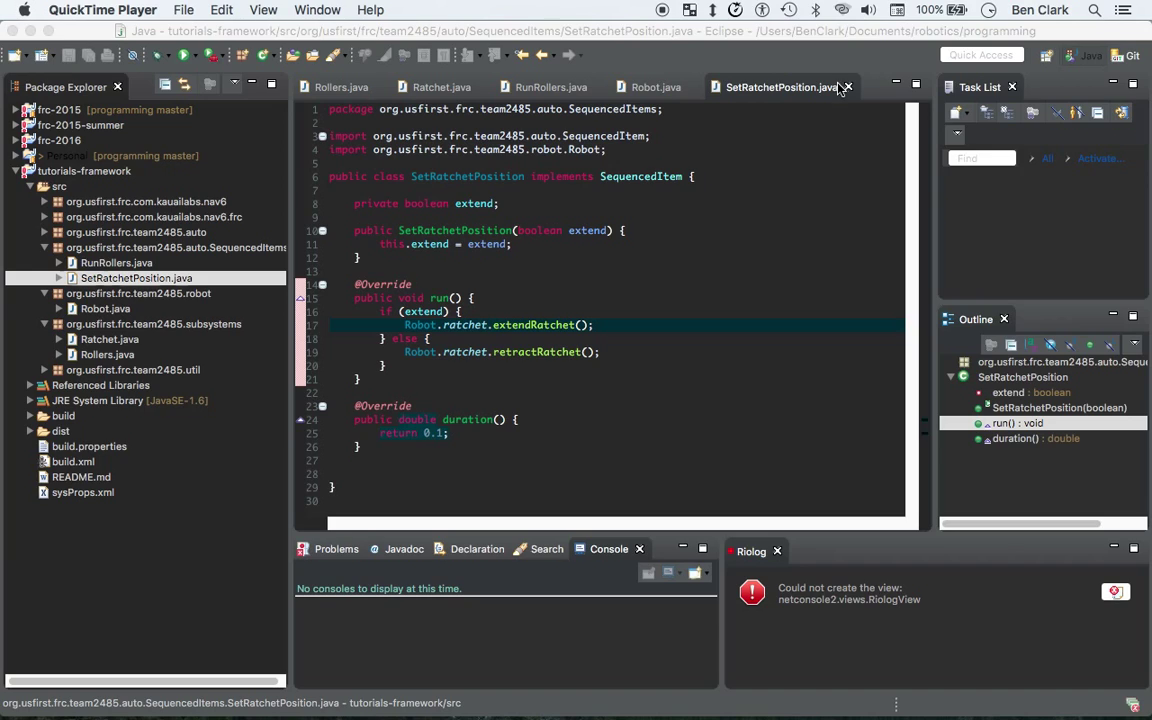
mouse_move(844, 88)
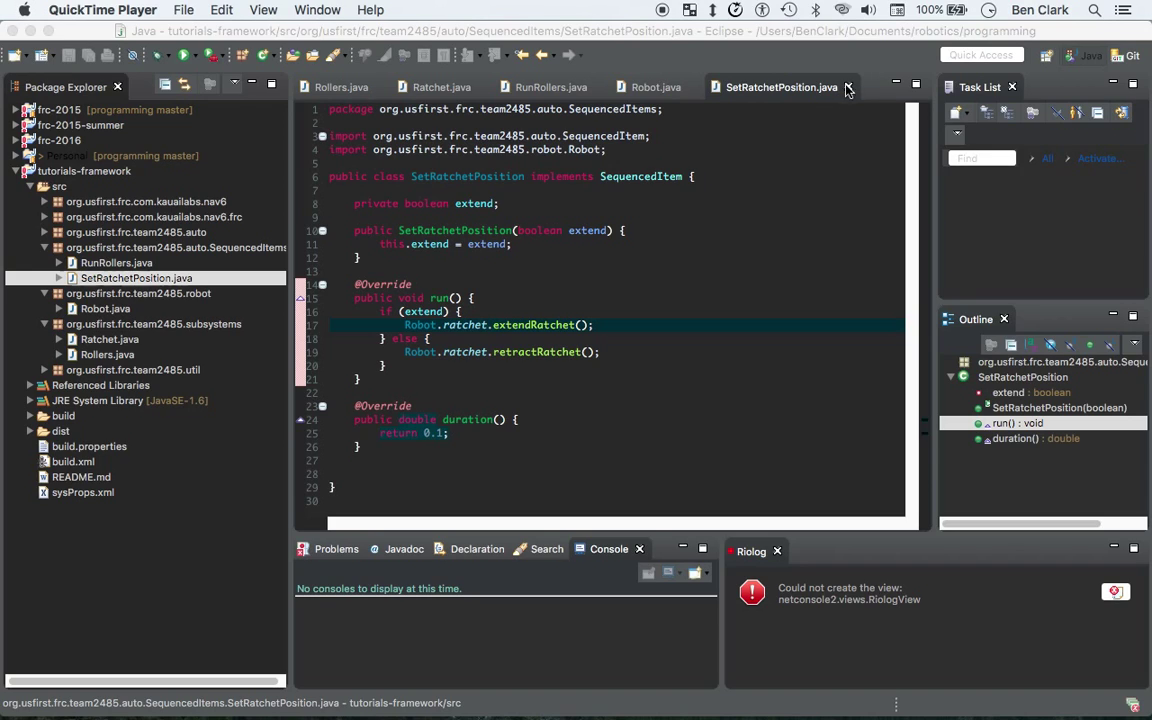
- Close the Ratchet.java and Rollers.java editors, leaving RunRollers.java open
left_click(552, 88)
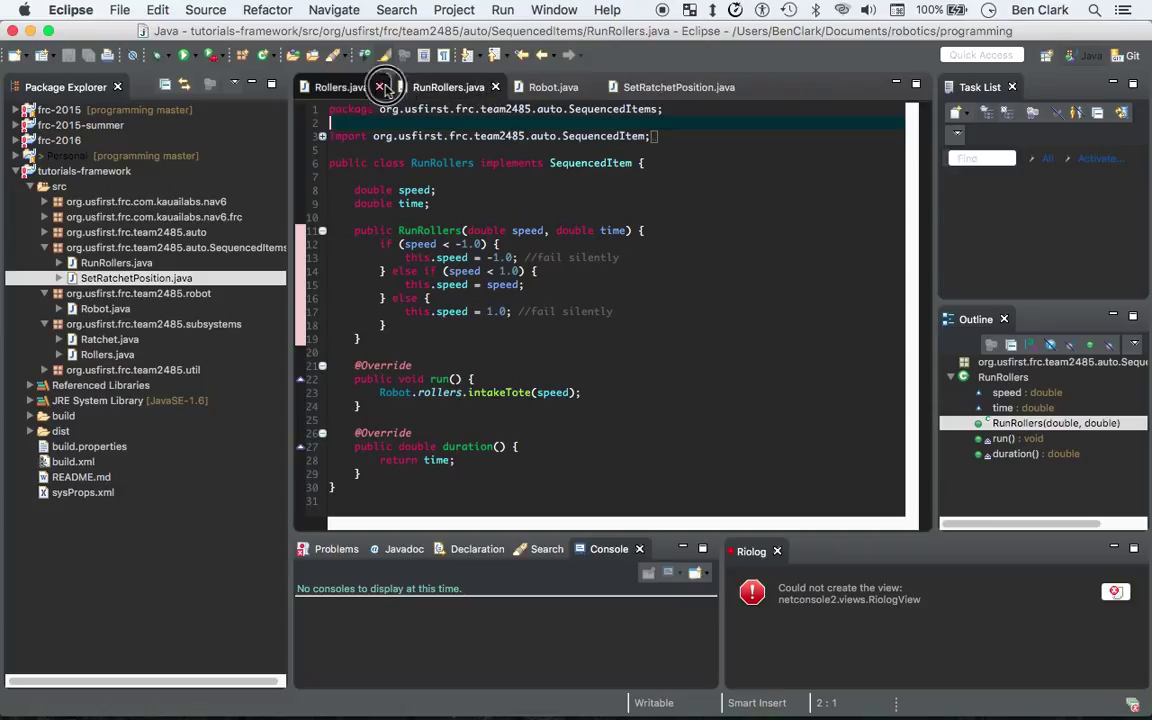
left_click(380, 86)
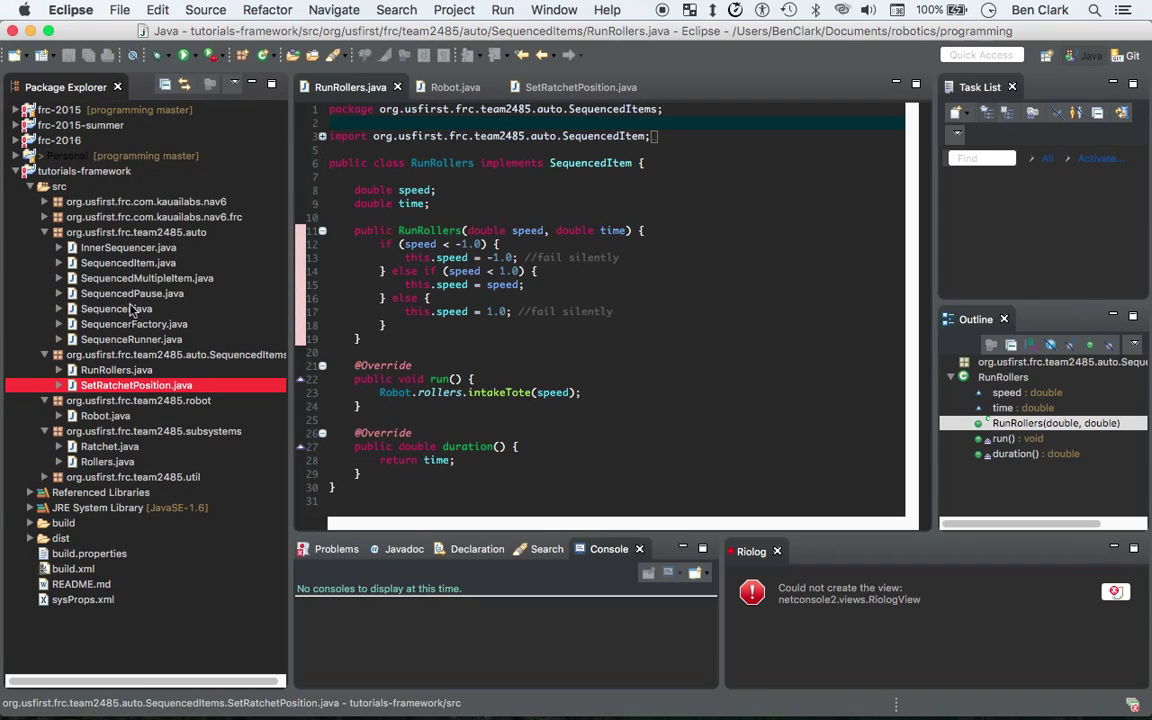
mouse_move(120, 330)
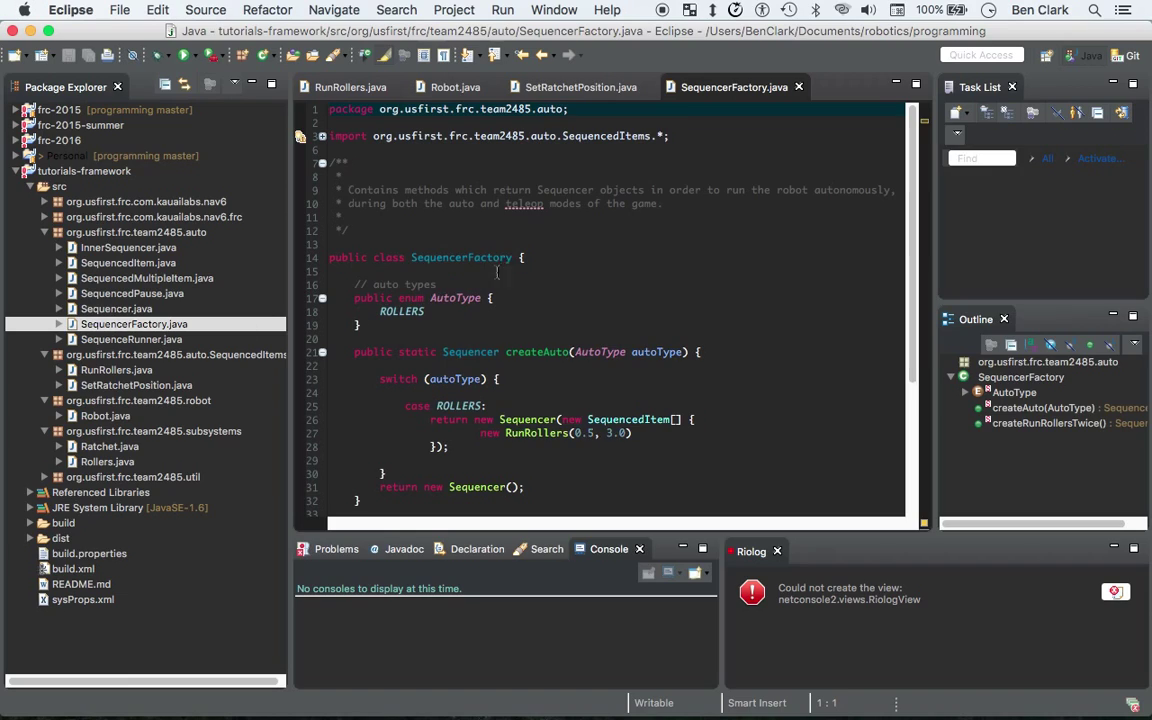
scroll("down", 3)
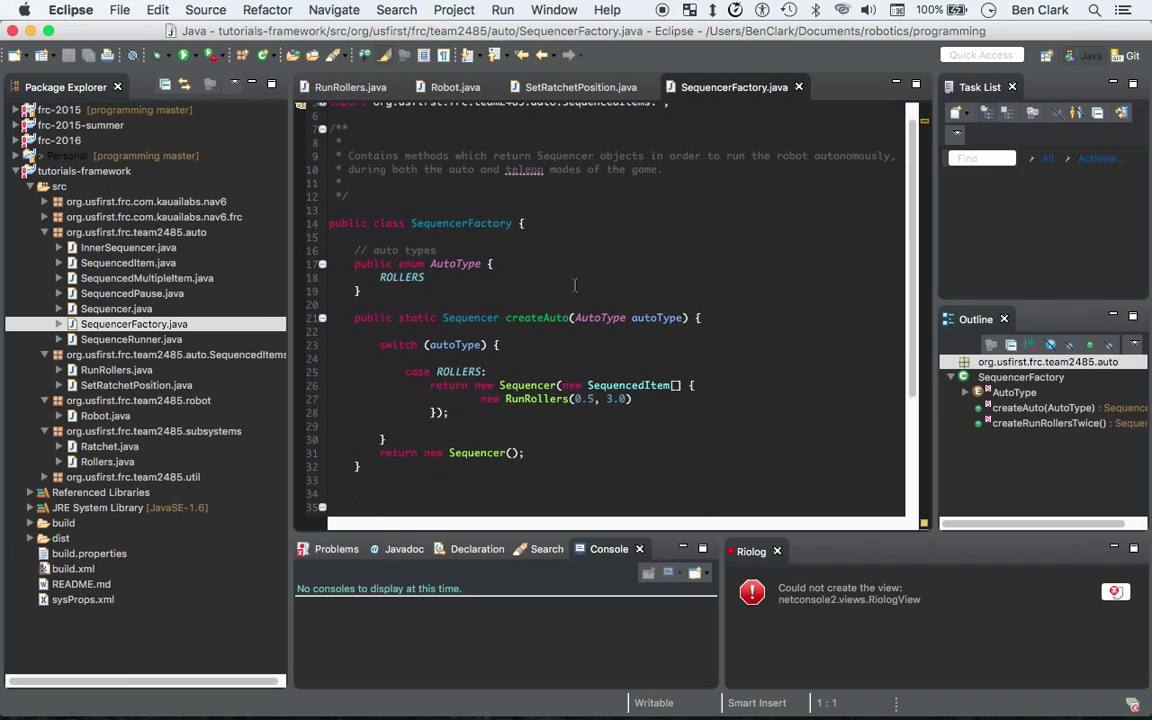
scroll("up", 3)
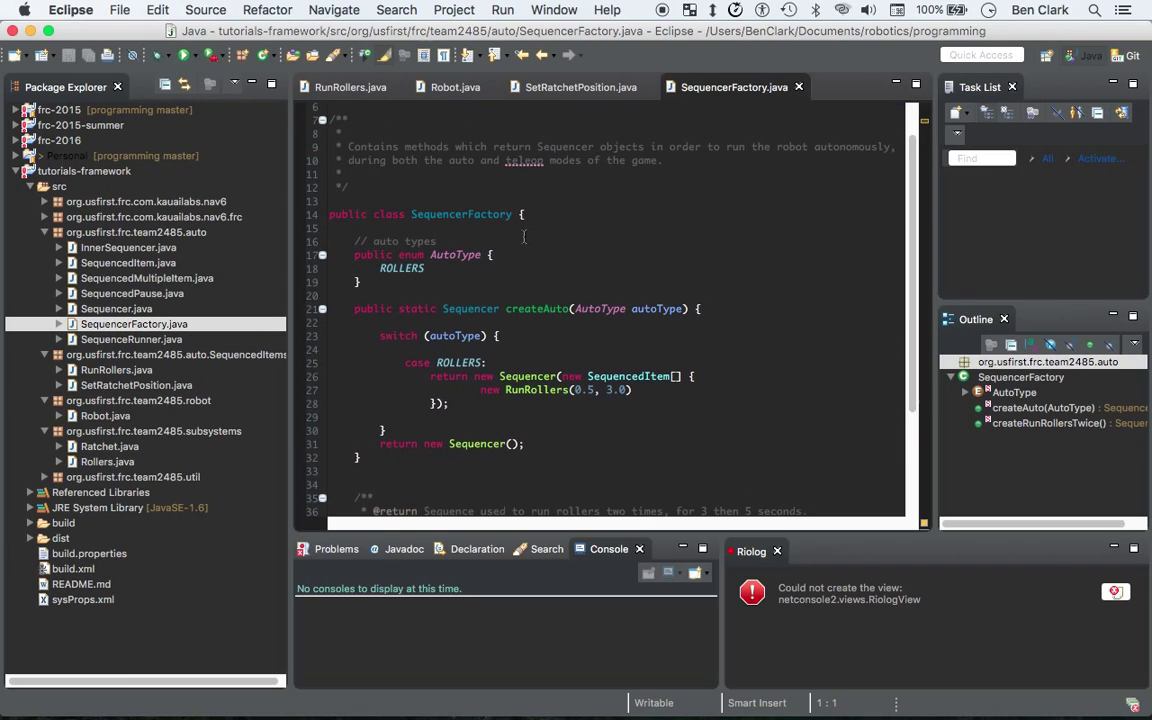
scroll("down", 3)
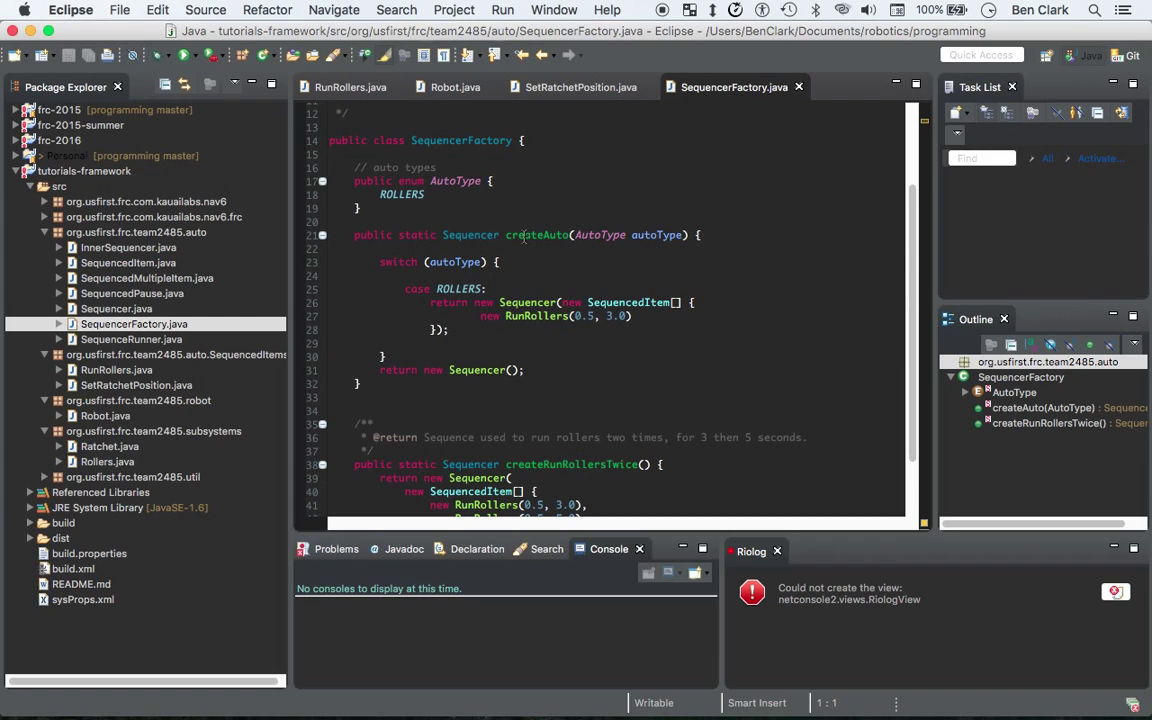
scroll("down", 3)
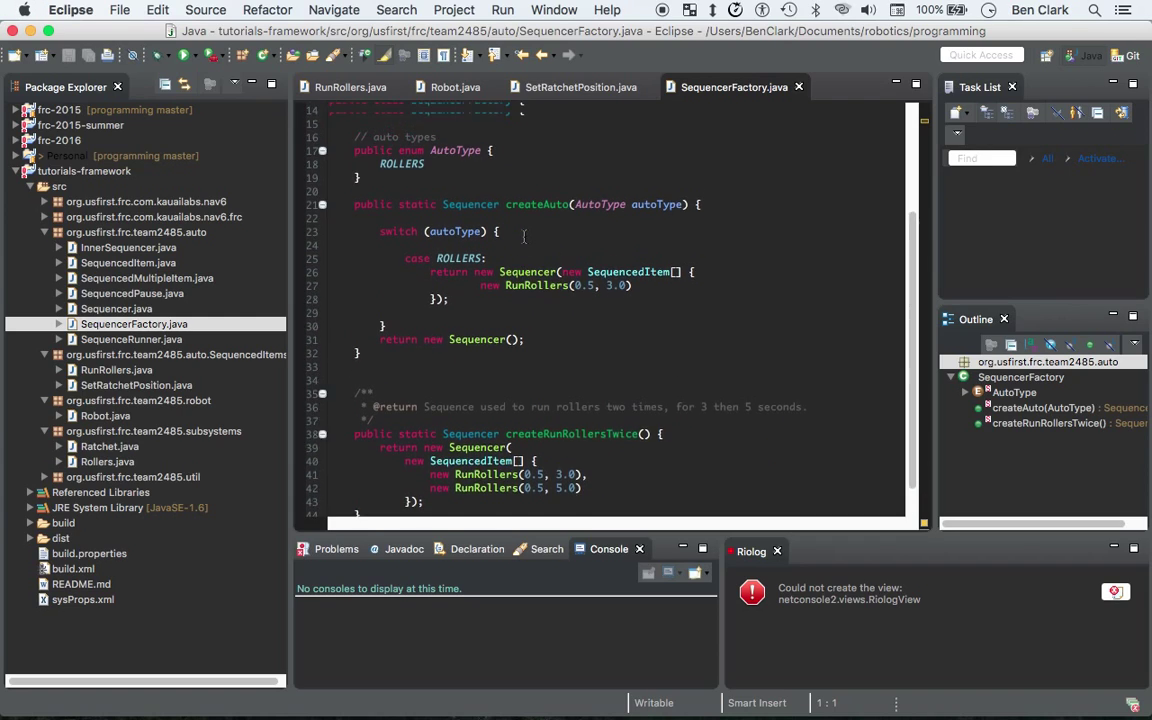
scroll("up", 3)
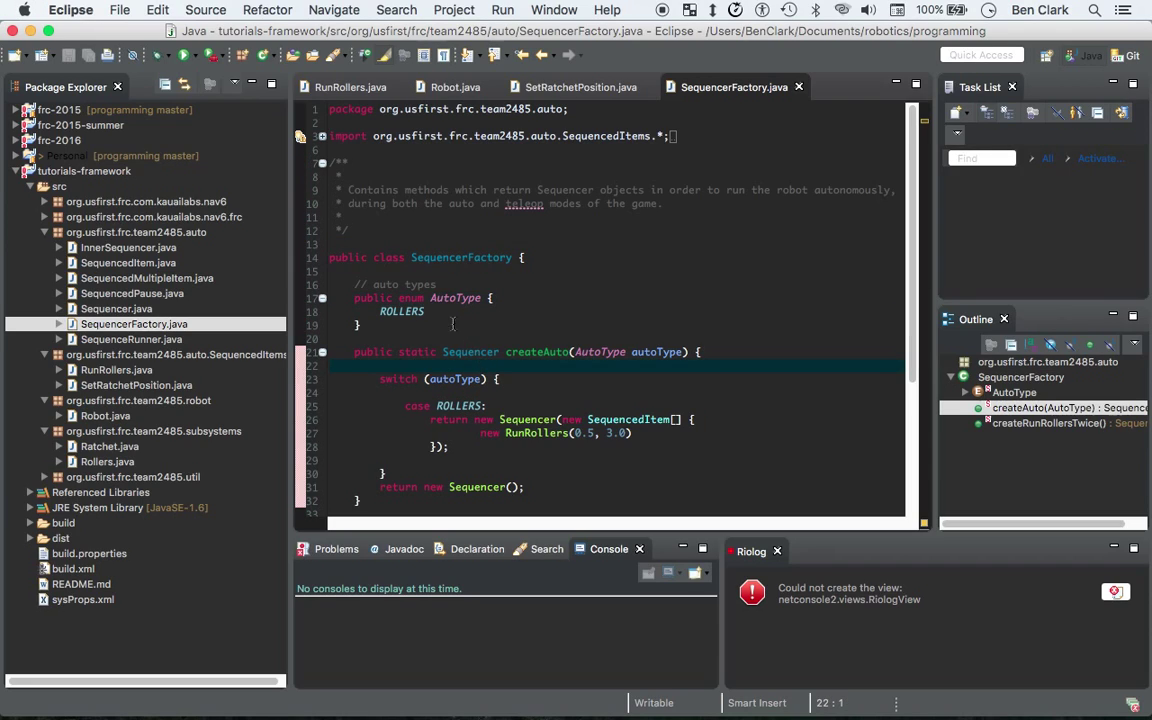
- Edit the ROLLERS line of the AutoType enum, leaving SequencerFactory.java with unsaved changes
left_click(410, 312)
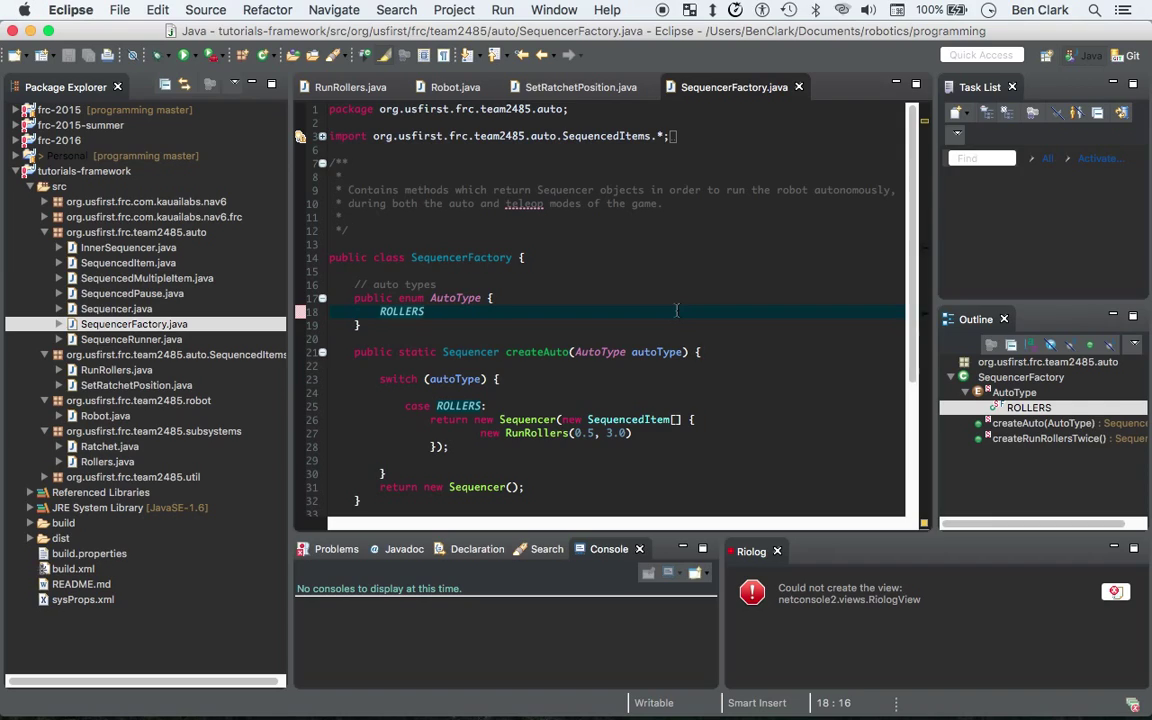
mouse_move(492, 340)
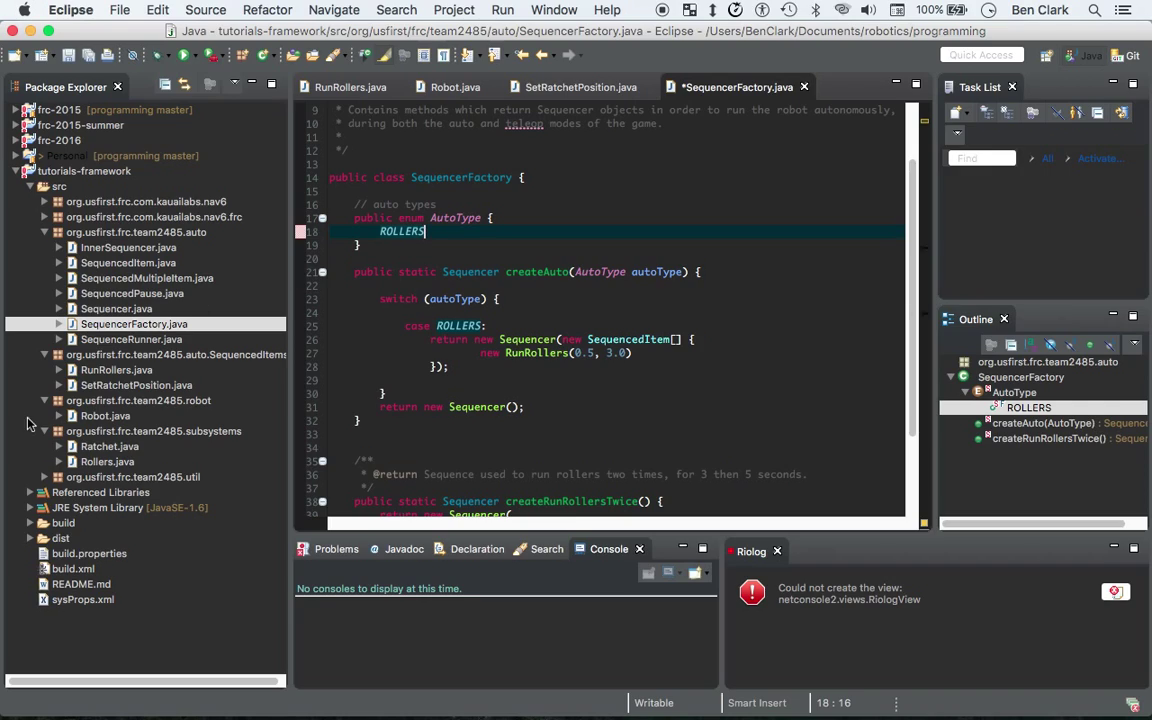
mouse_move(576, 284)
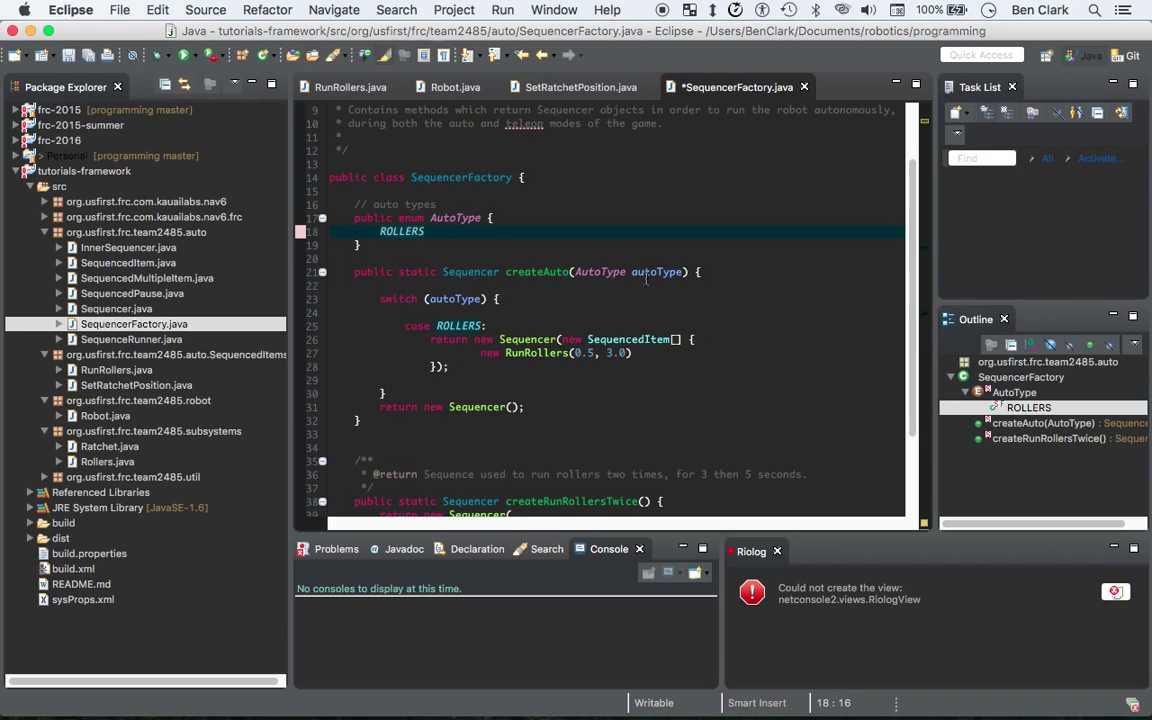
left_click(456, 216)
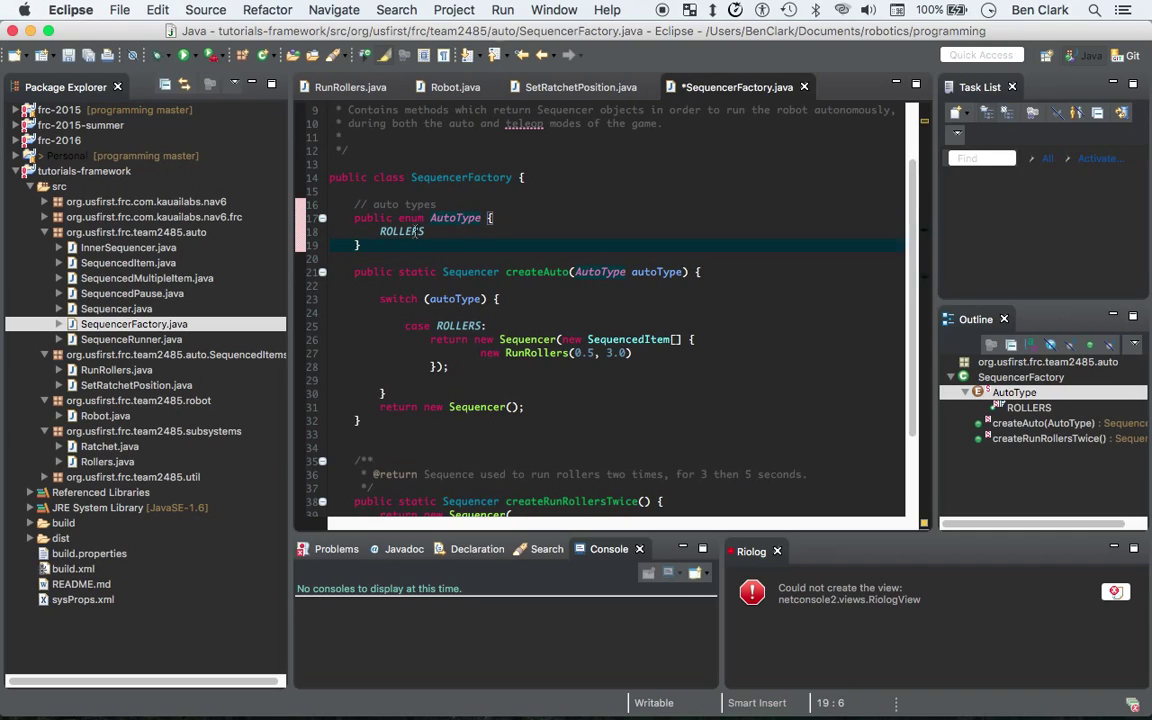
left_click(424, 232)
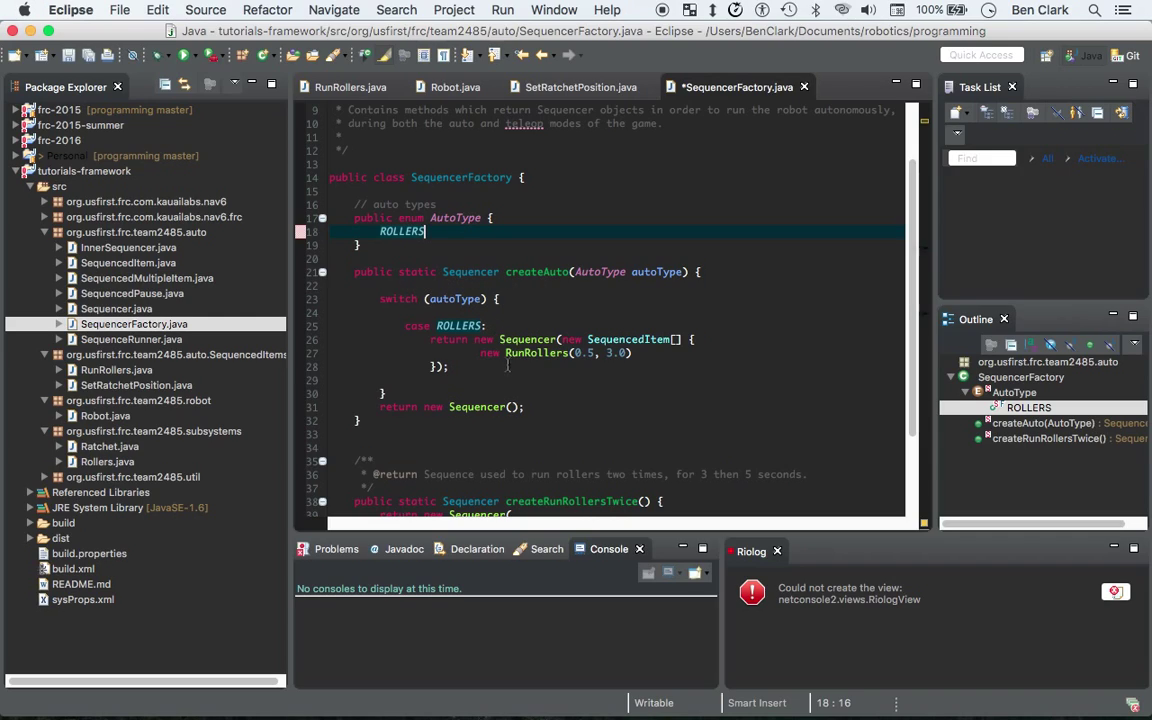
mouse_move(680, 272)
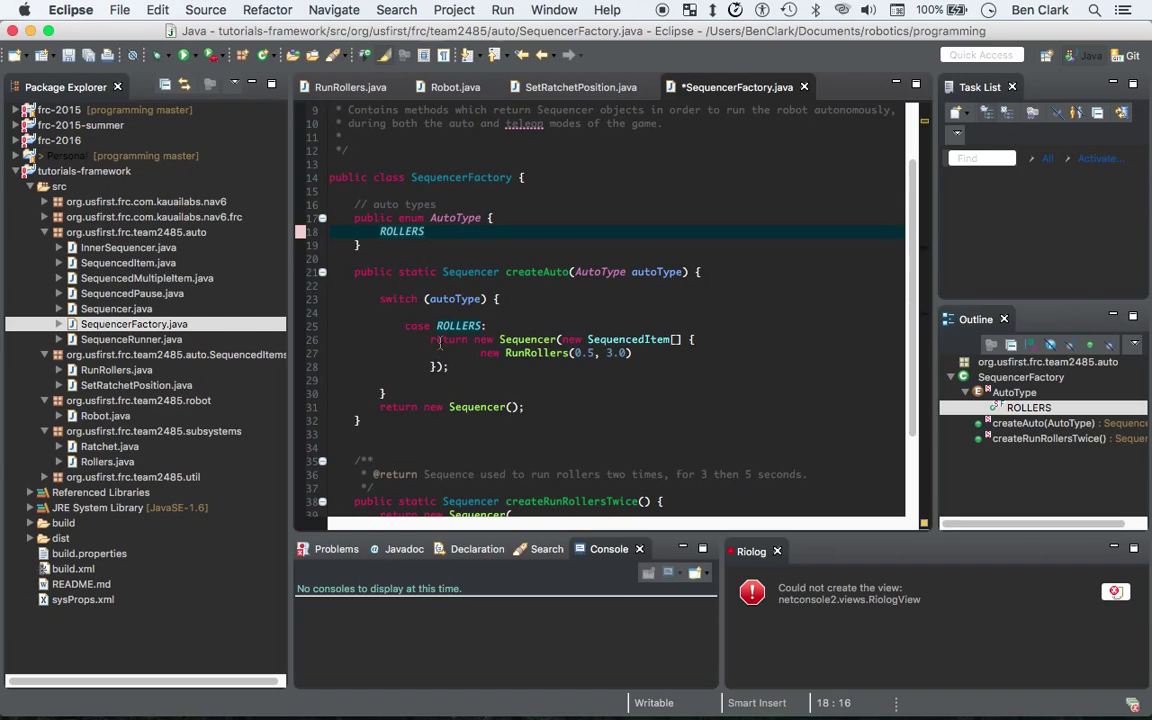
left_click(520, 340)
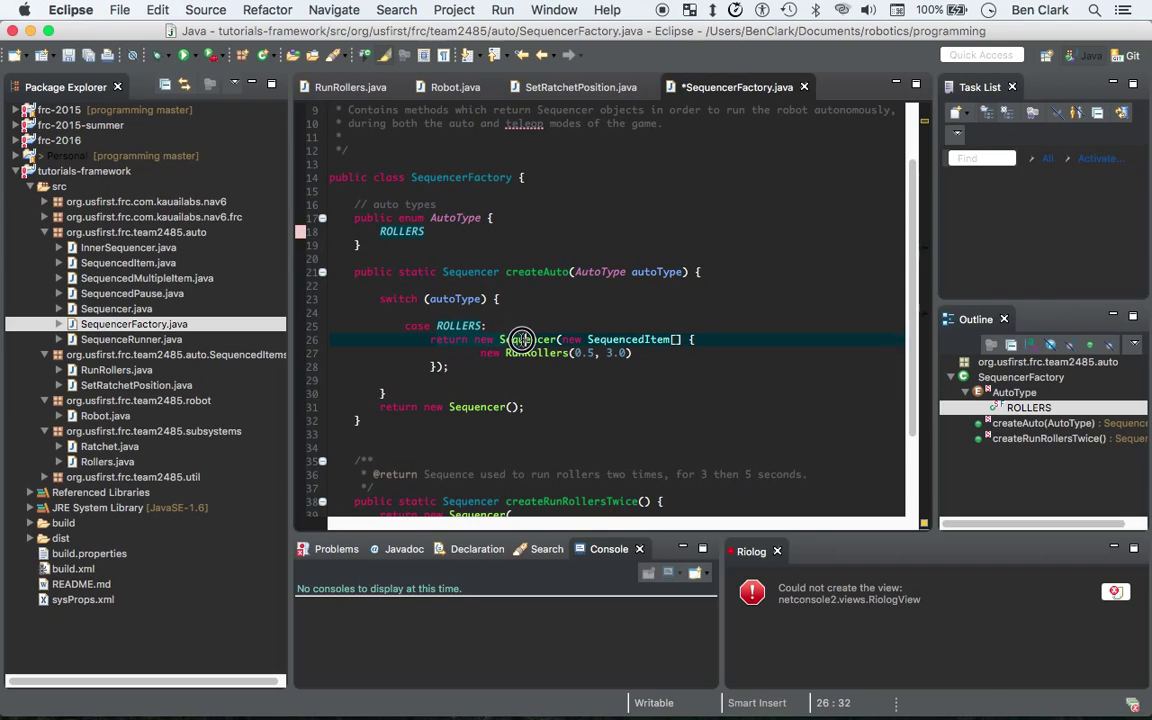
left_click(520, 340)
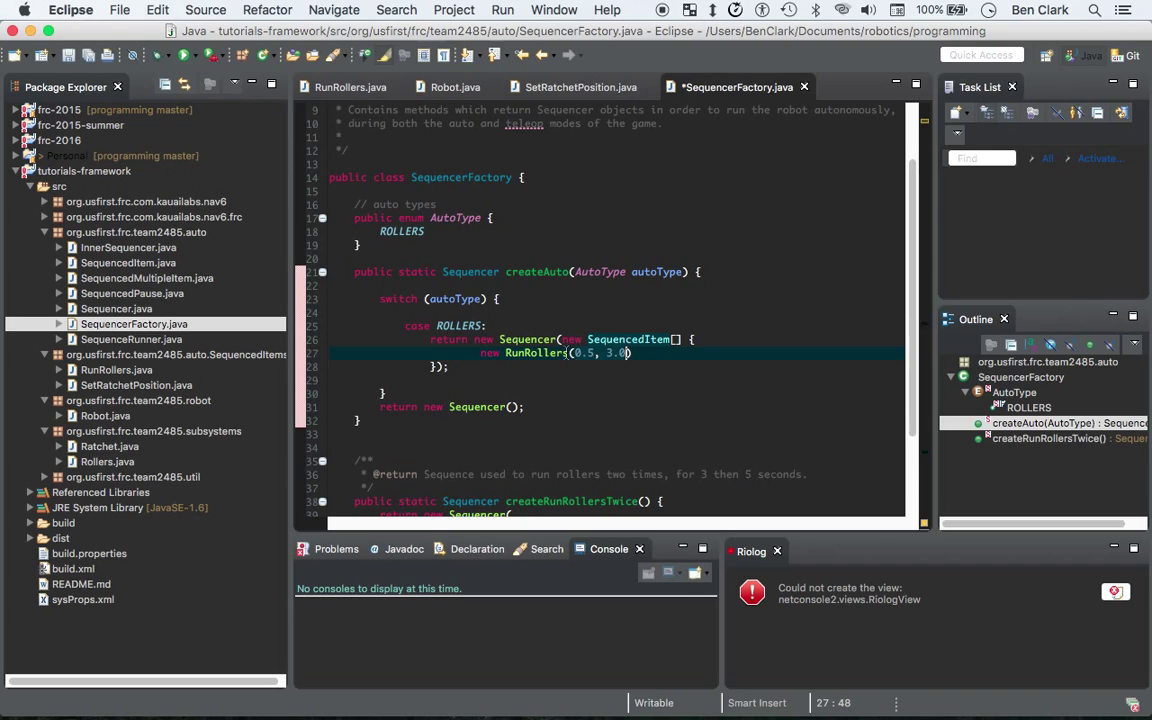
mouse_move(536, 352)
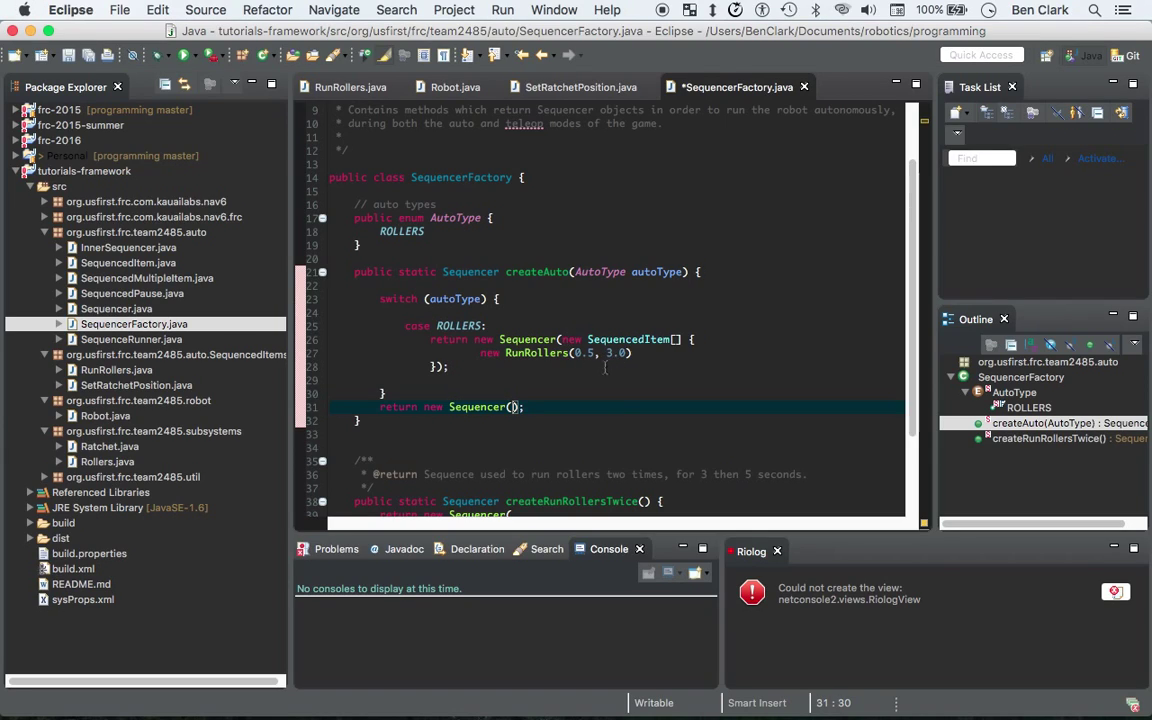
left_click(476, 408)
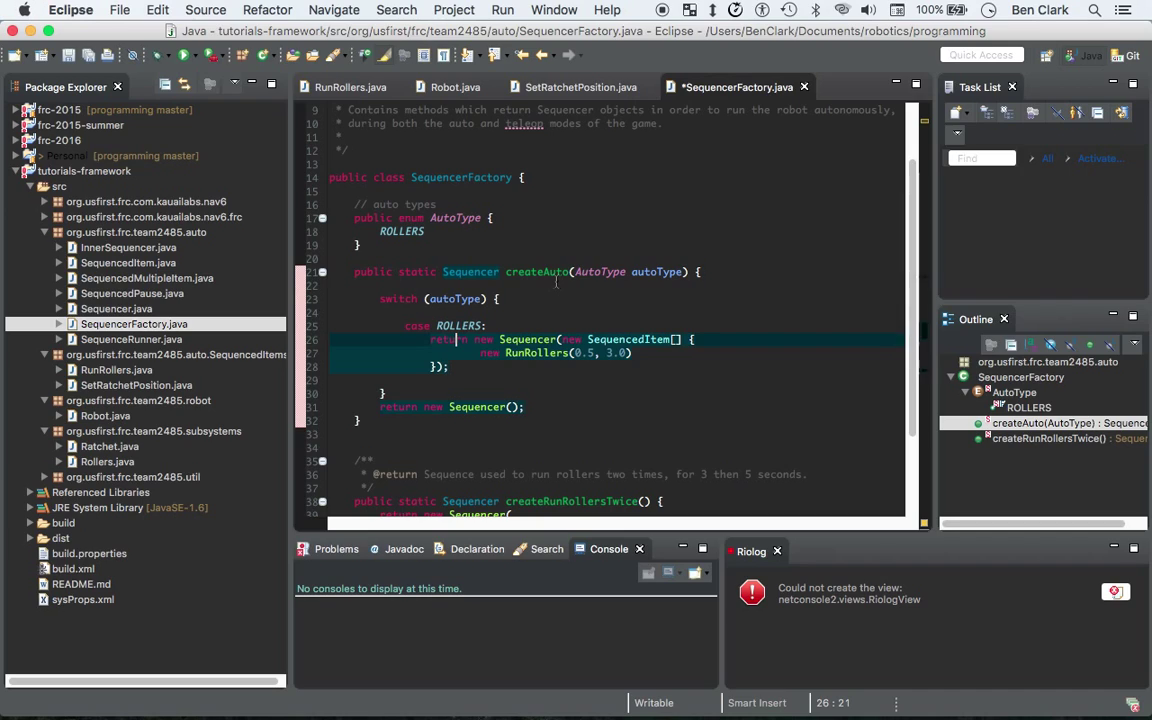
scroll("down", 3)
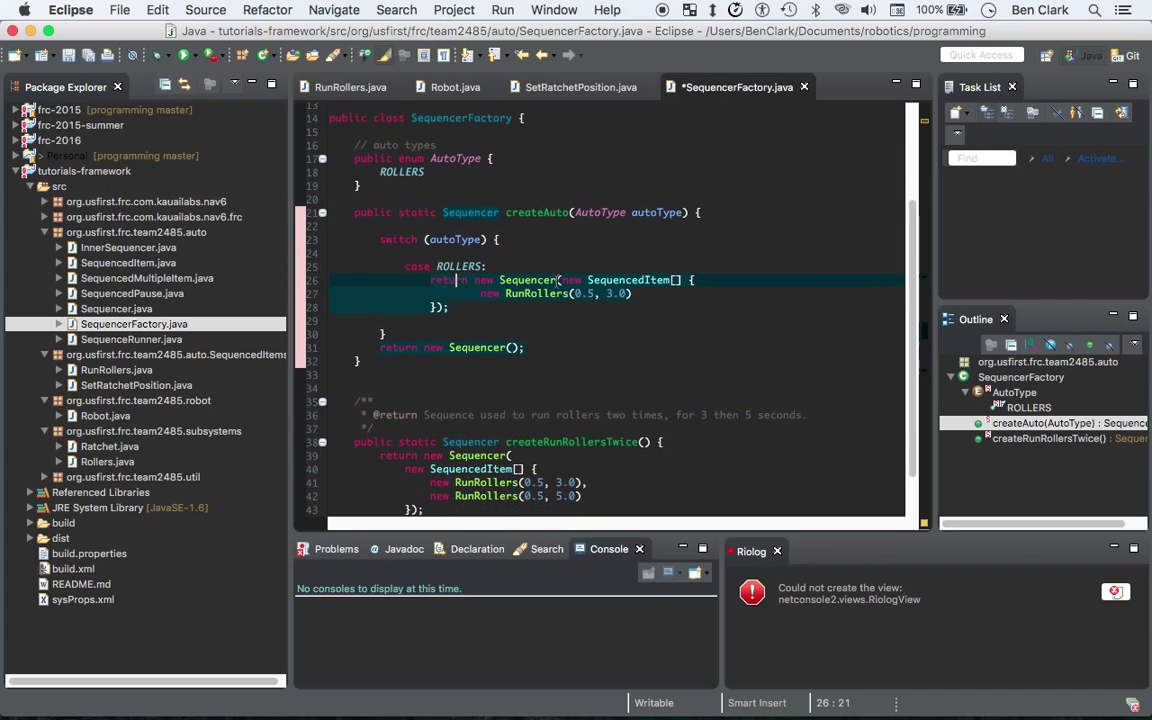
scroll("up", 3)
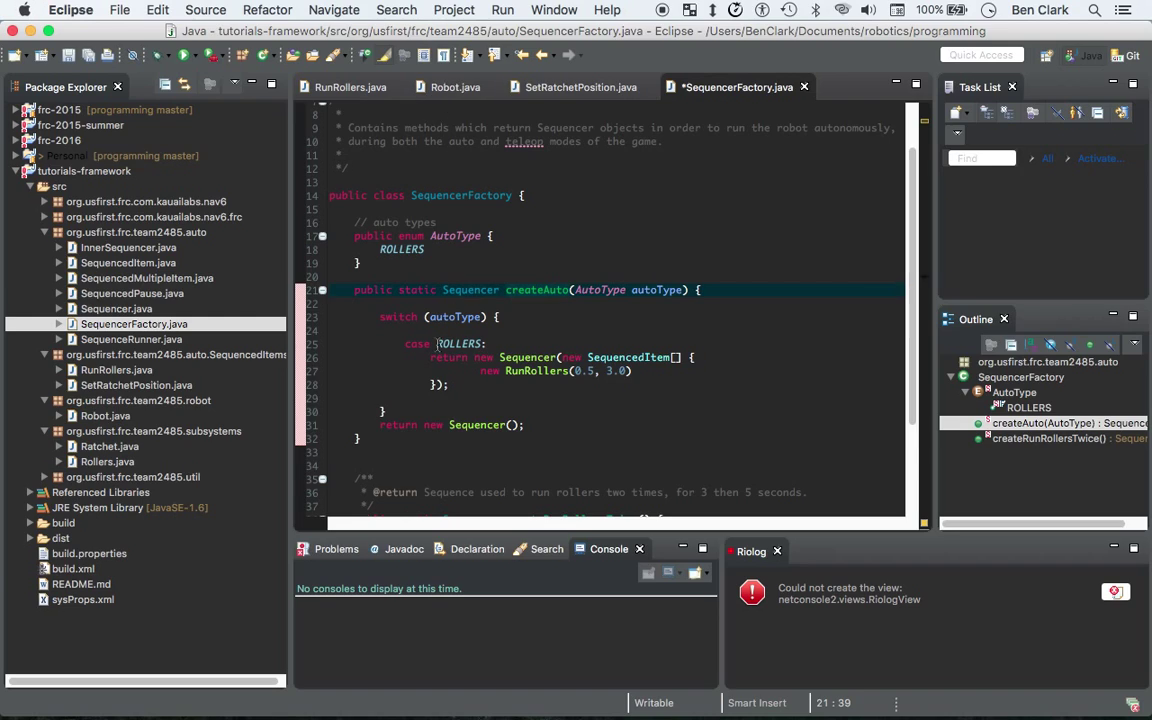
scroll("down", 3)
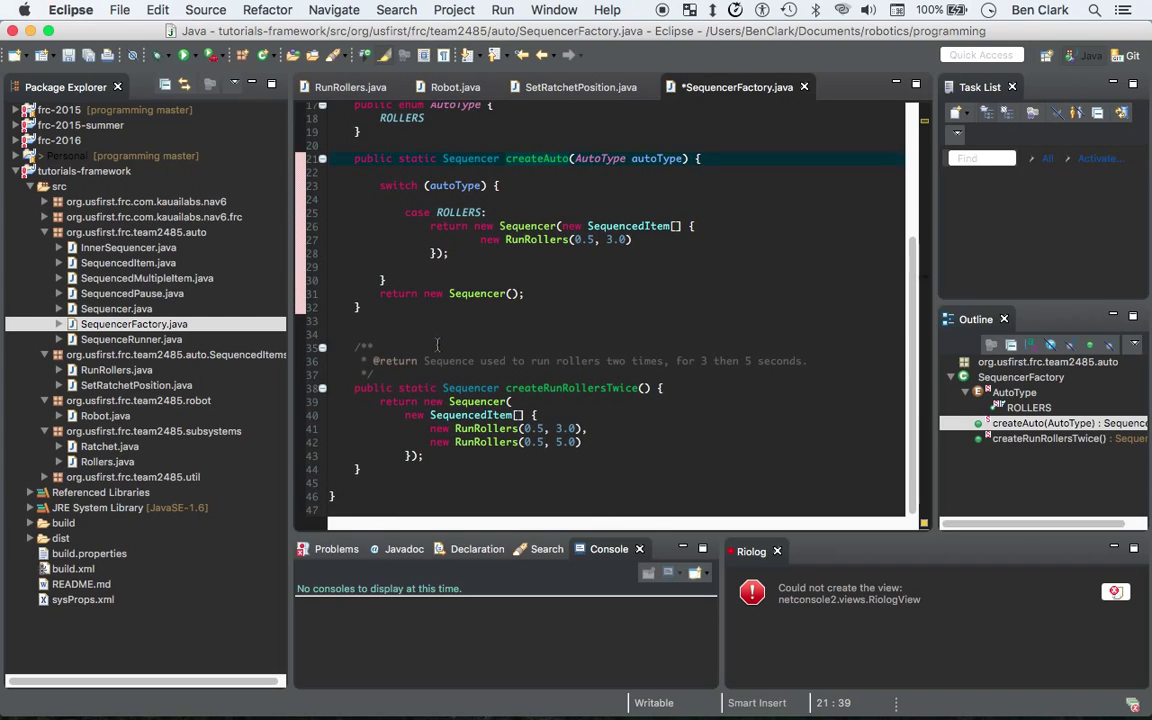
scroll("up", 3)
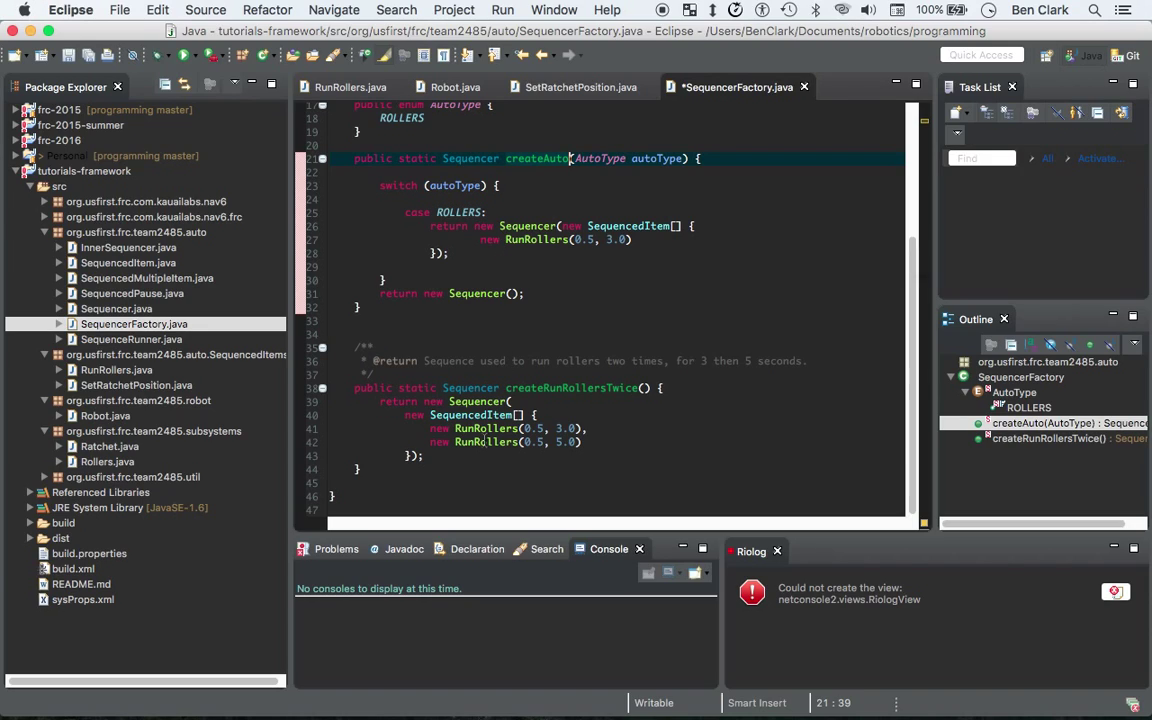
mouse_move(488, 442)
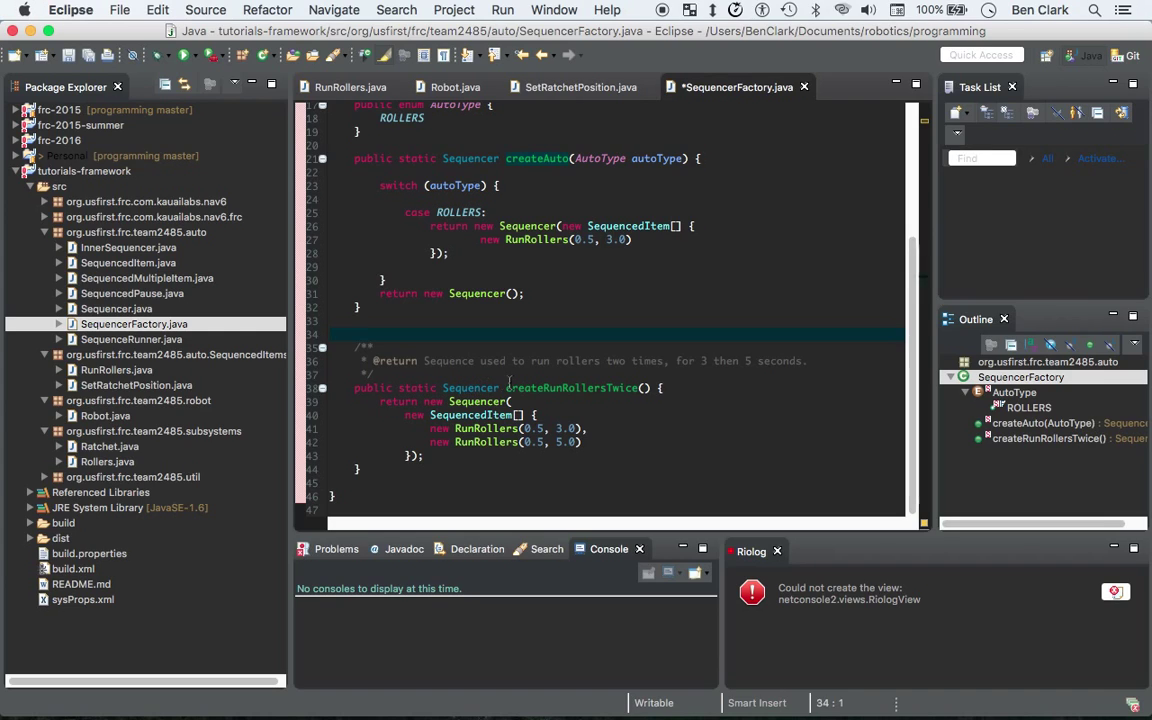
- Scroll through createRunRollersTwice and back to the top of the saved factory class
scroll("up", 3)
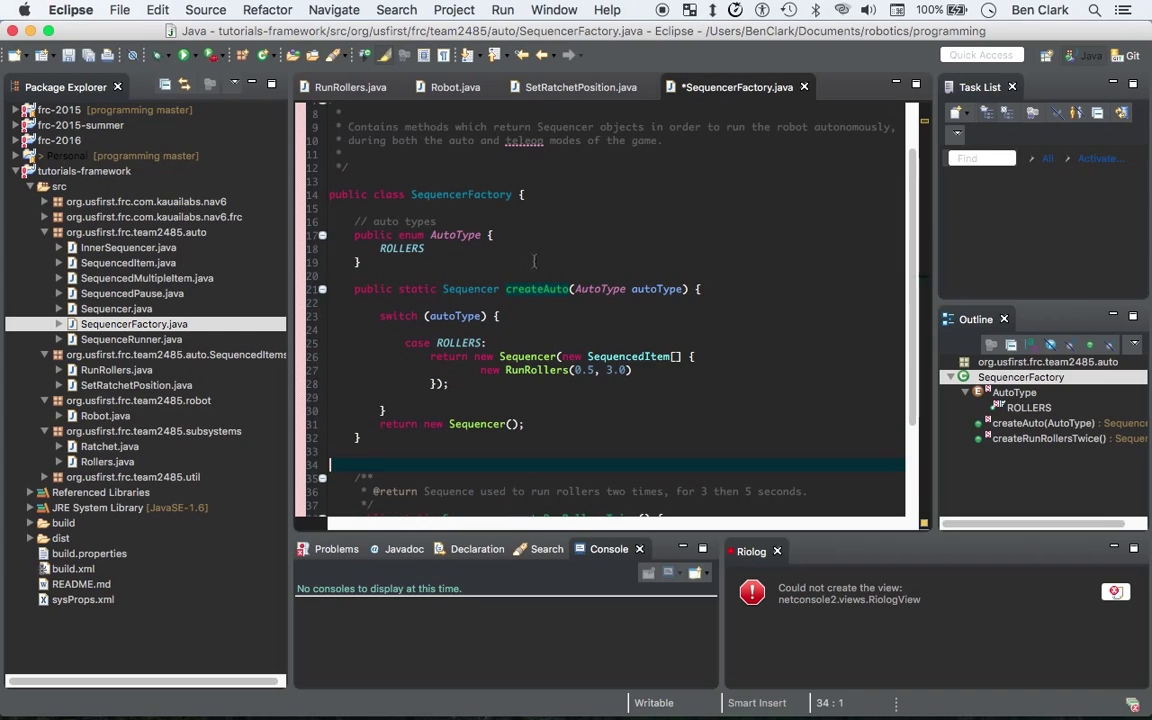
scroll("down", 3)
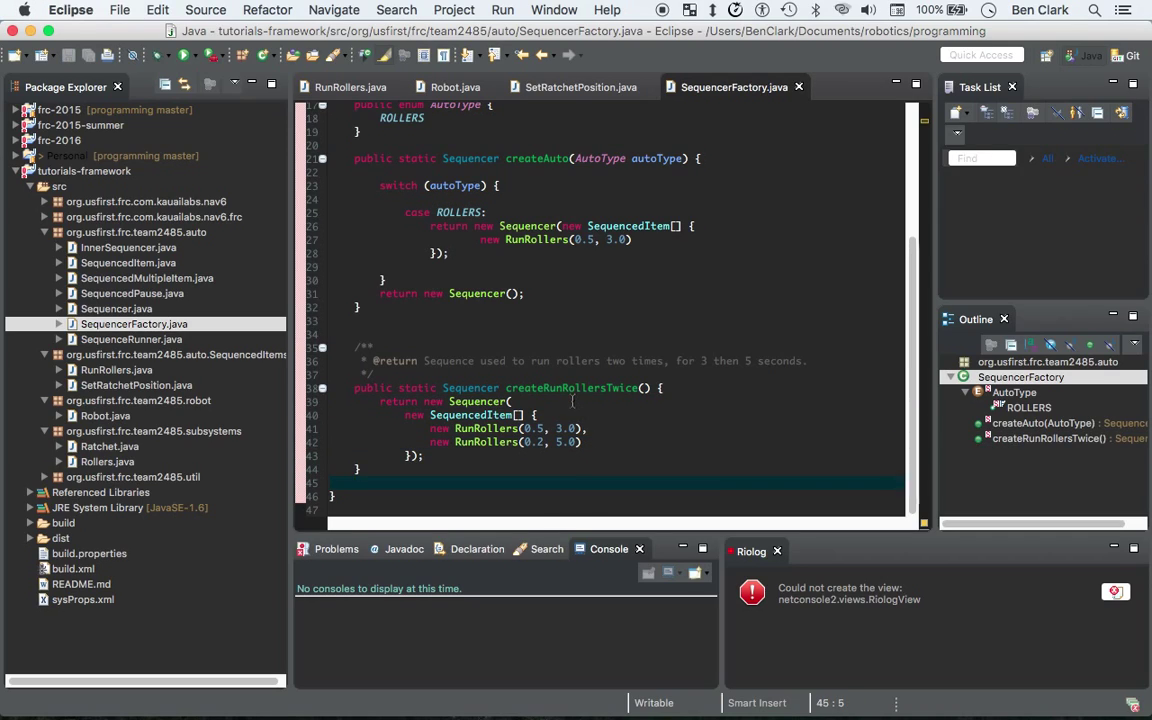
scroll("up", 3)
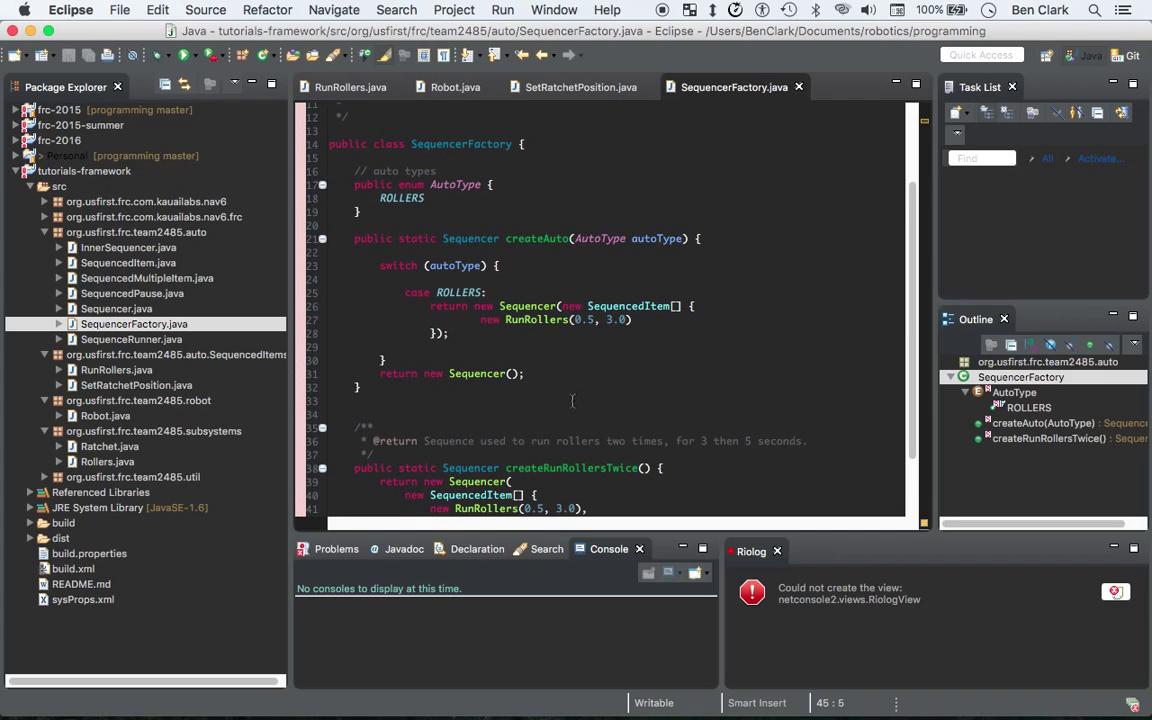
scroll("up", 3)
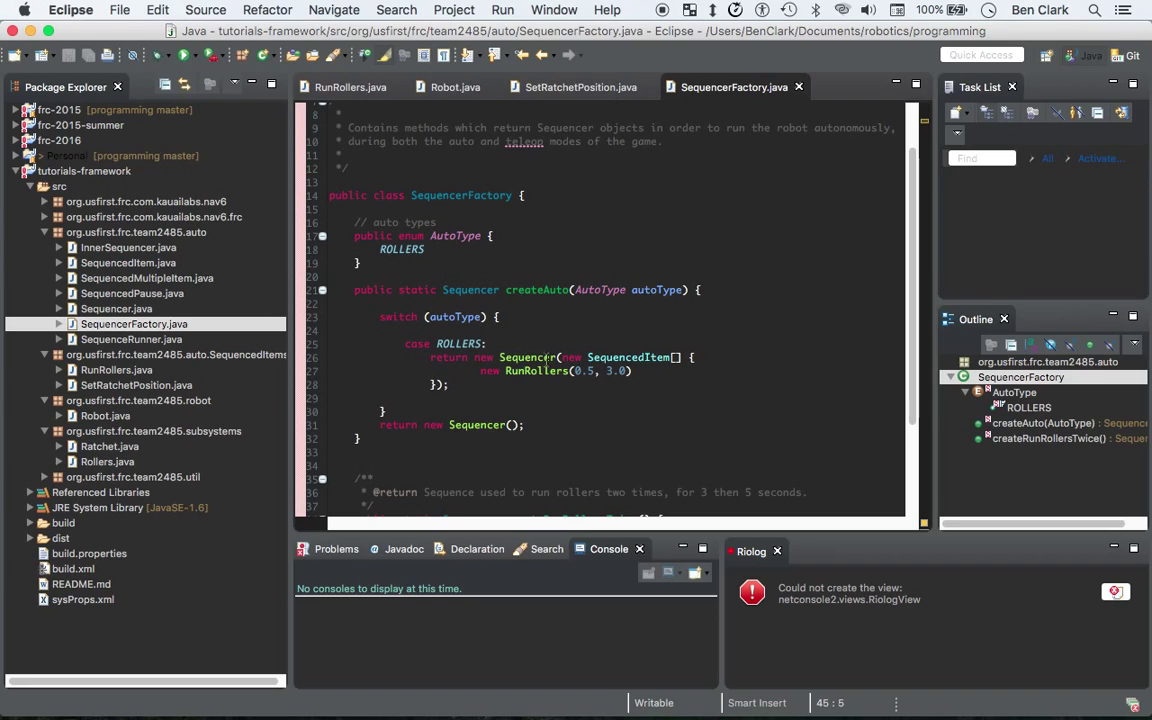
mouse_move(540, 356)
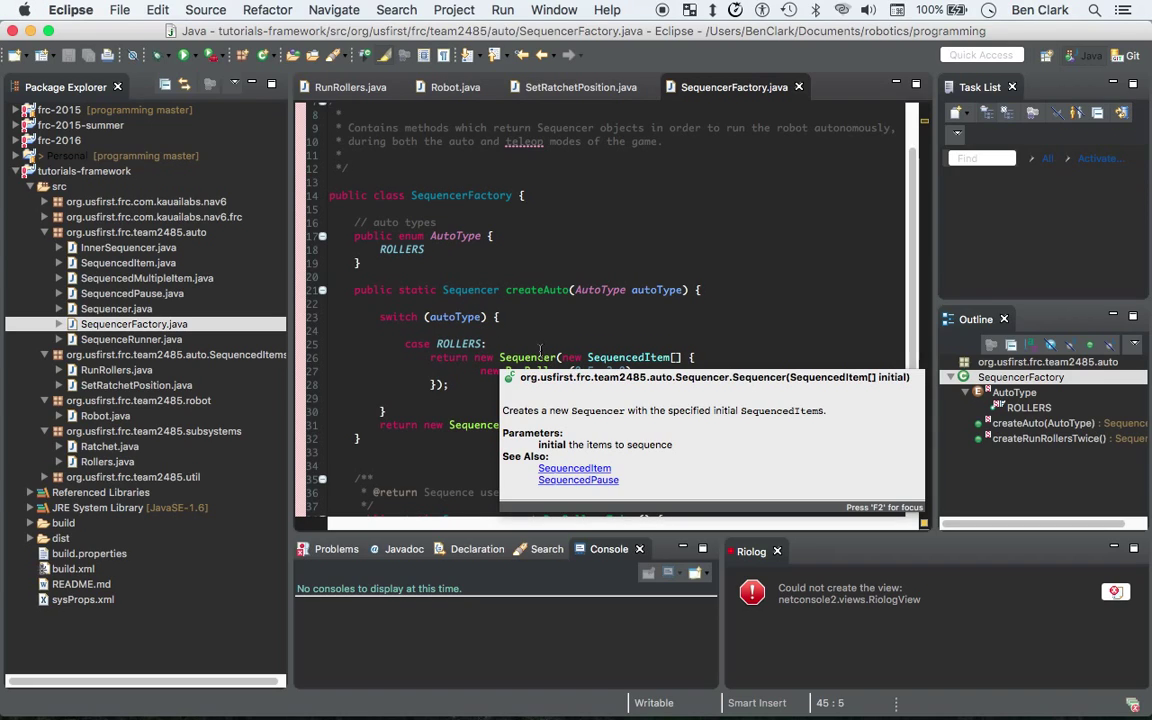